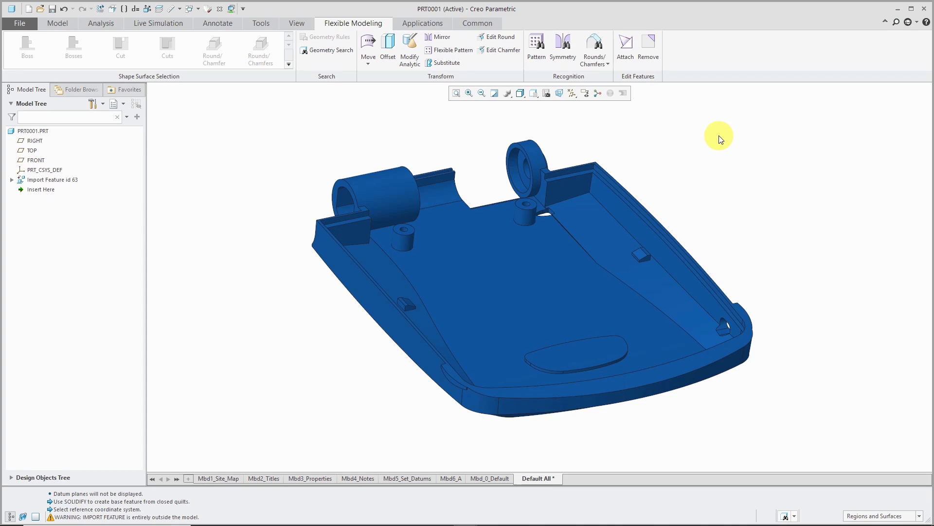
mouse_move(572, 126)
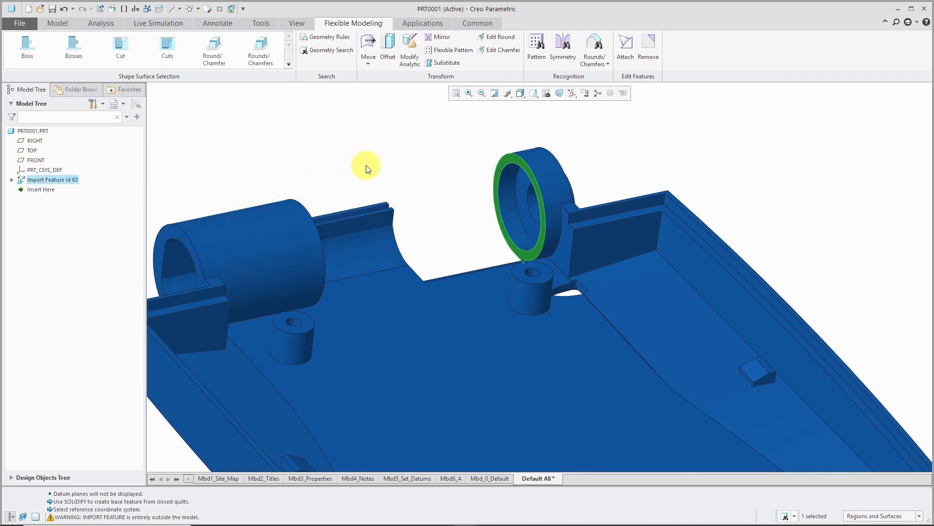
mouse_move(368, 45)
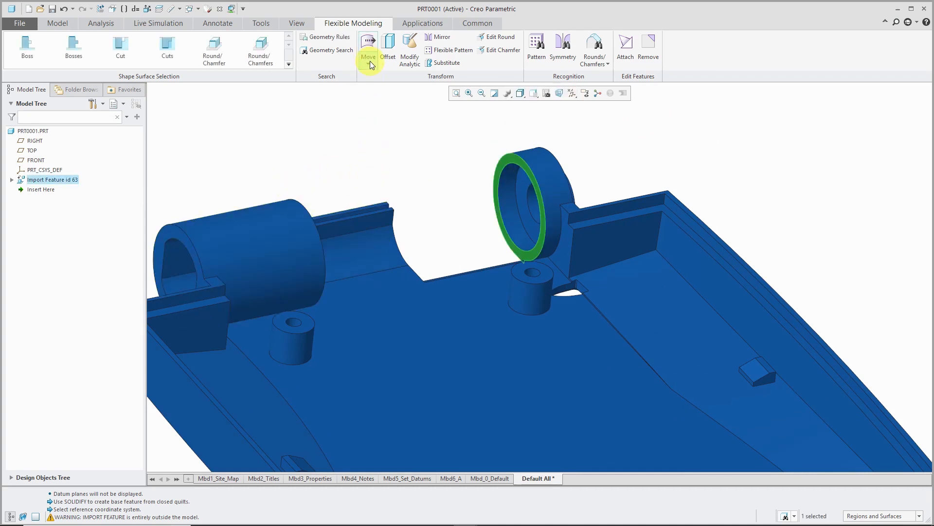
- Begin a Flexible Modeling Move using Dragger on the right hinge ring's end face
click(368, 56)
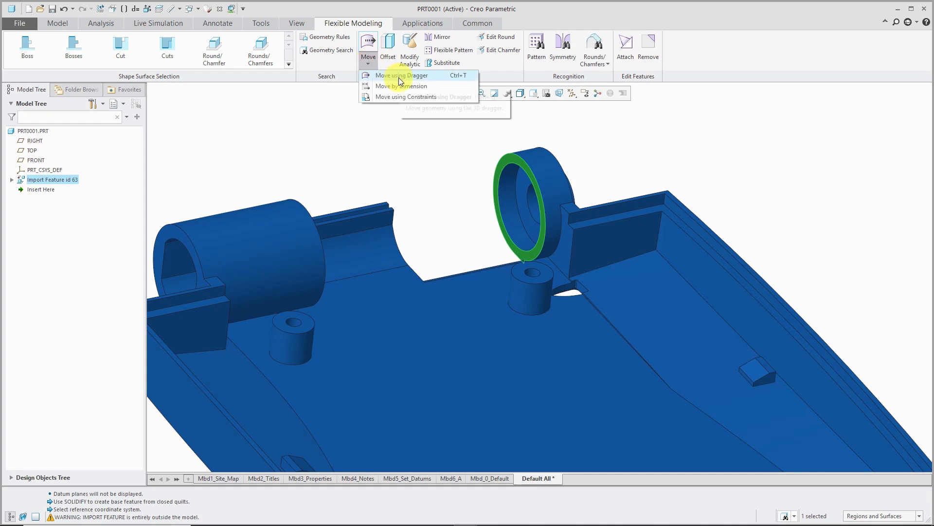
click(401, 75)
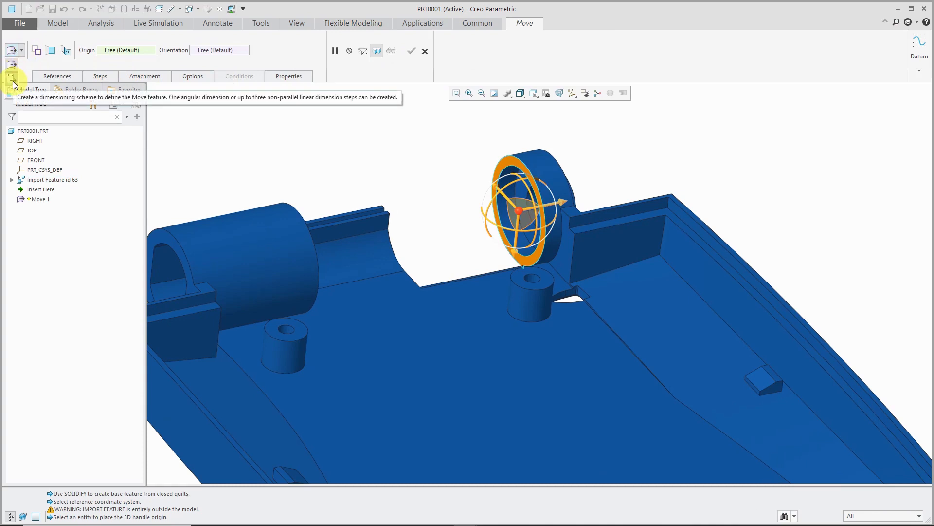
- Drive the move by a 0.75 dimension from the left hinge end face and complete it
click(107, 76)
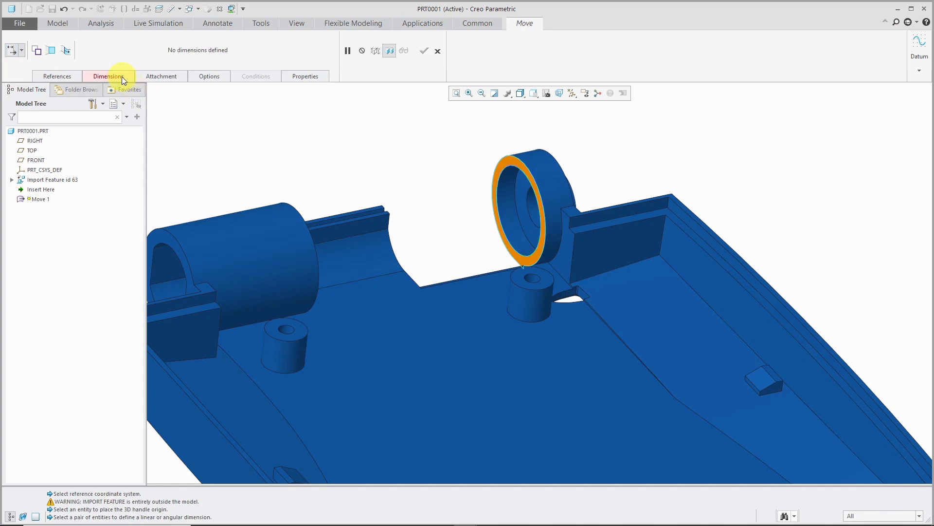
click(108, 75)
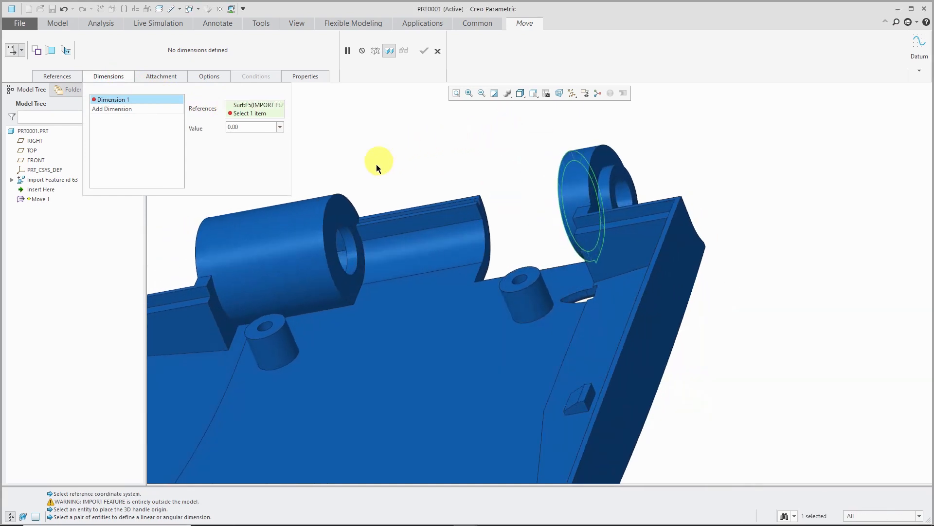
click(343, 227)
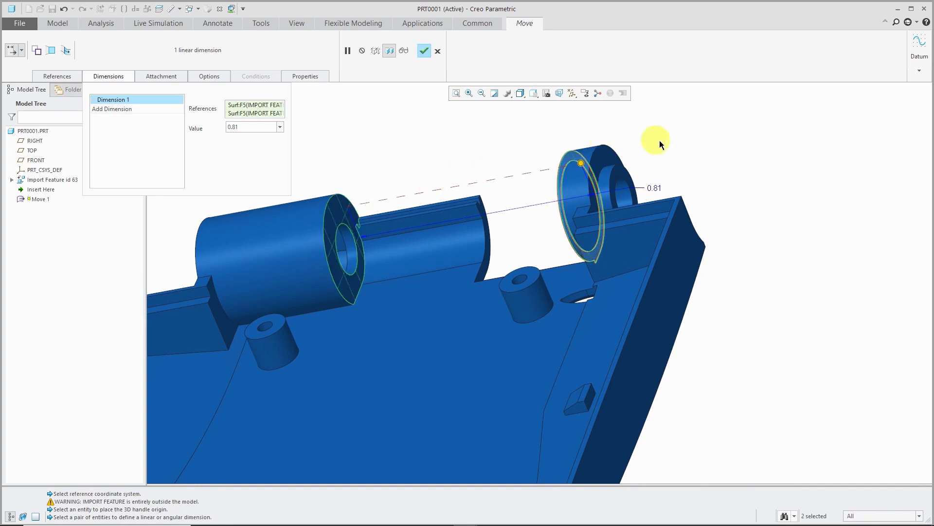
mouse_move(655, 190)
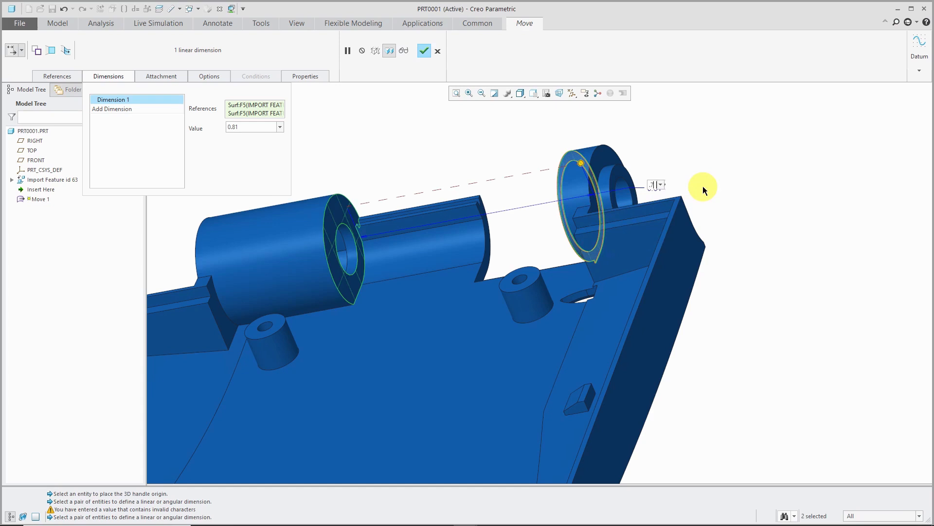
text(0.75)
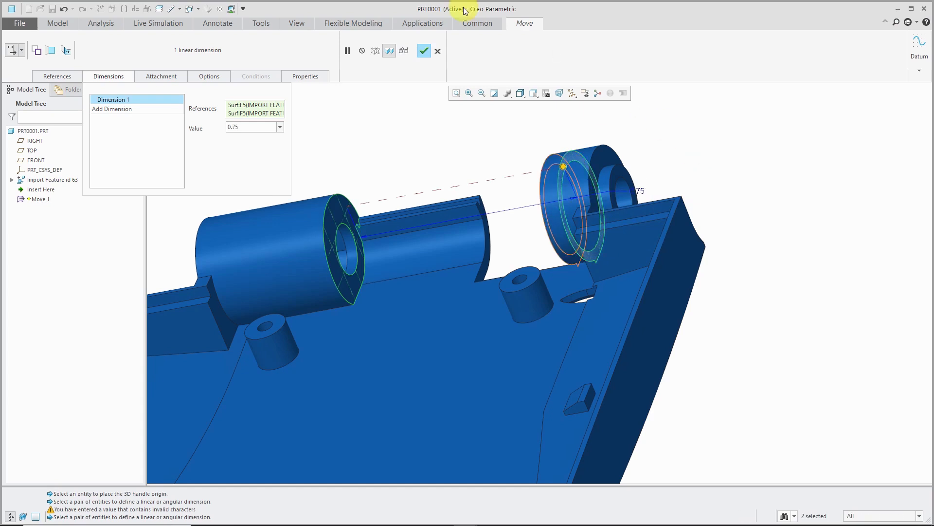
click(424, 50)
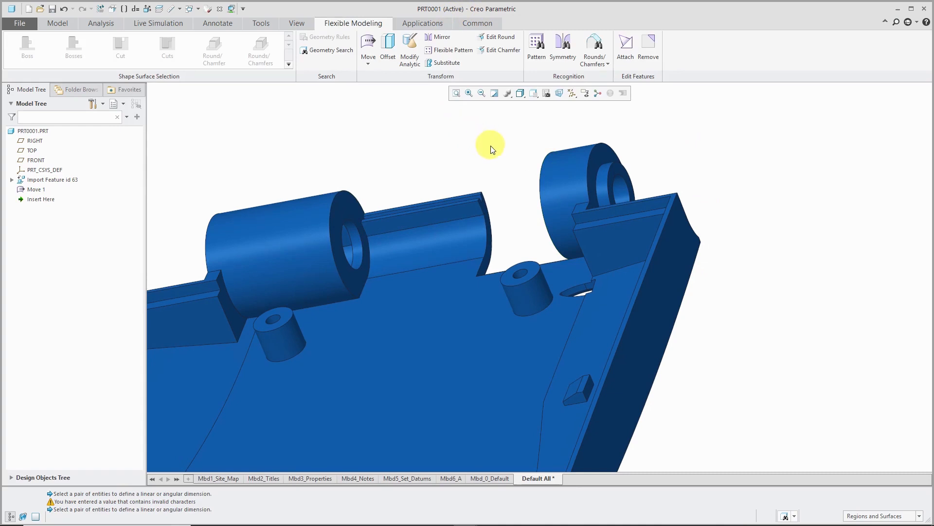
- Look down into the housing and pick the left cylindrical boss
drag(418, 268, 388, 309)
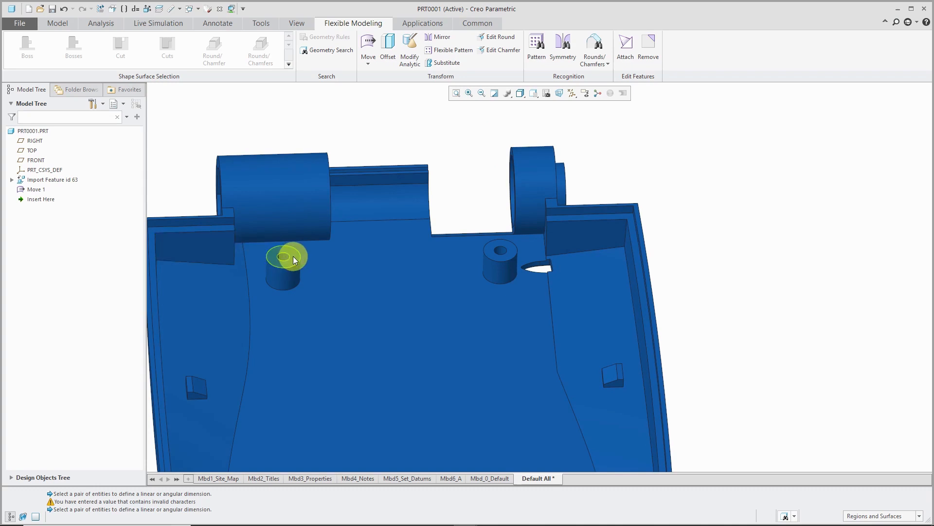
click(287, 266)
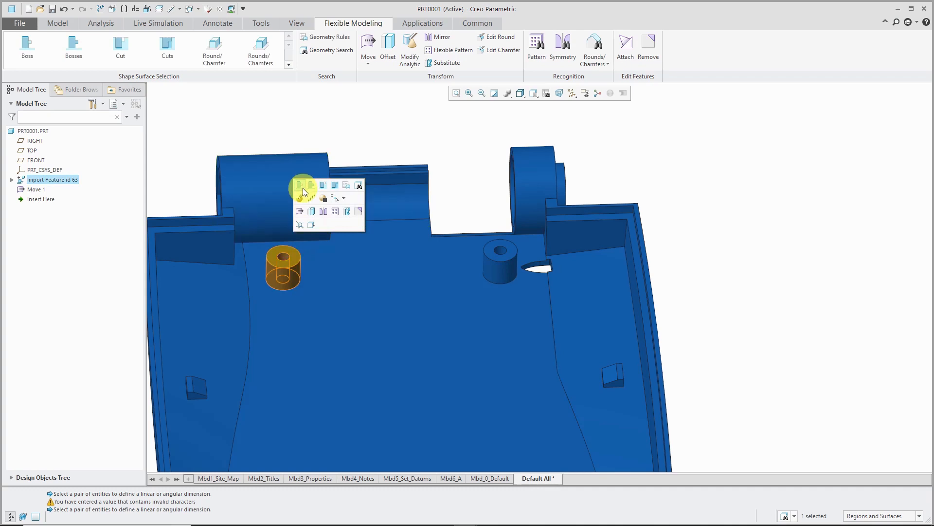
mouse_move(300, 185)
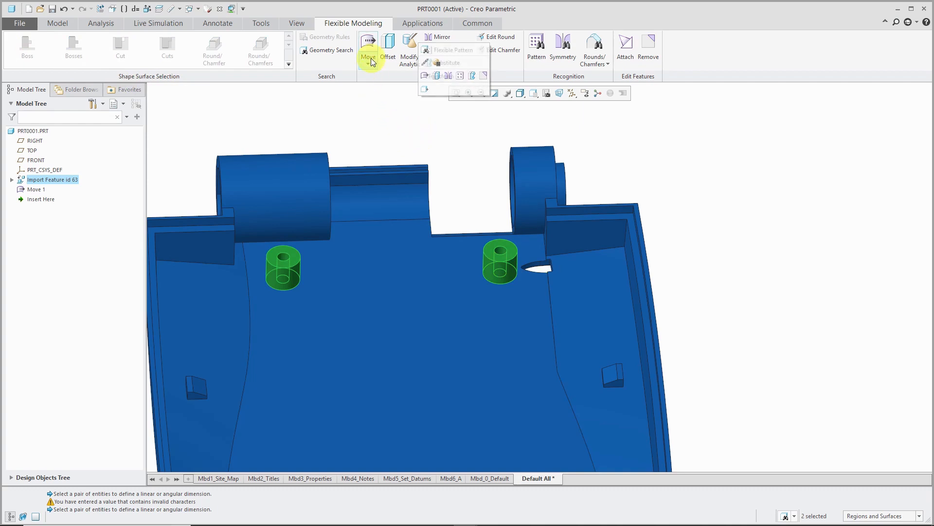
- Start a Move by Dimension of both bosses, adding a datum axis through the left boss midway
click(368, 51)
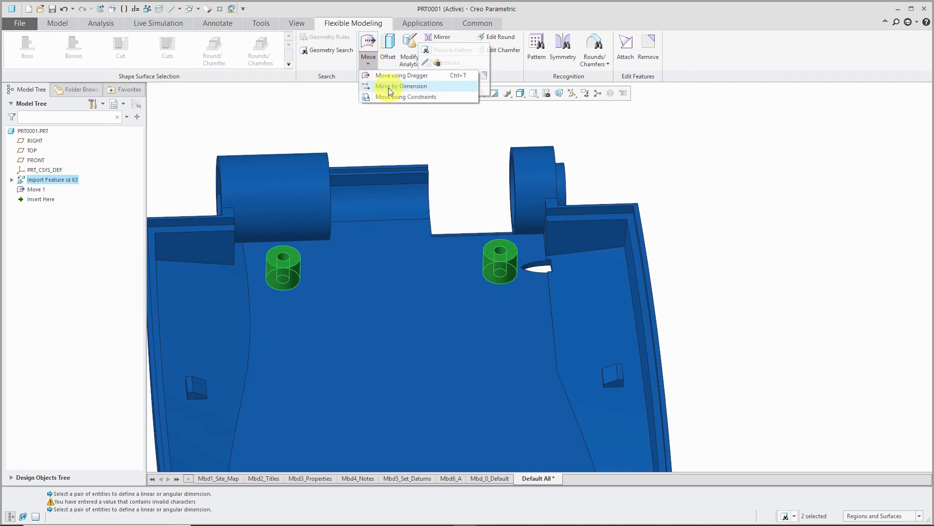
click(402, 86)
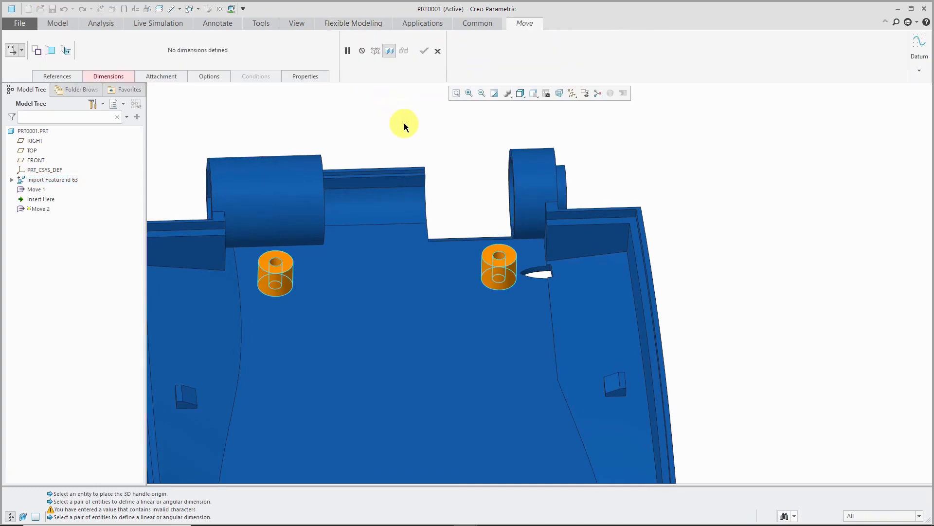
mouse_move(292, 256)
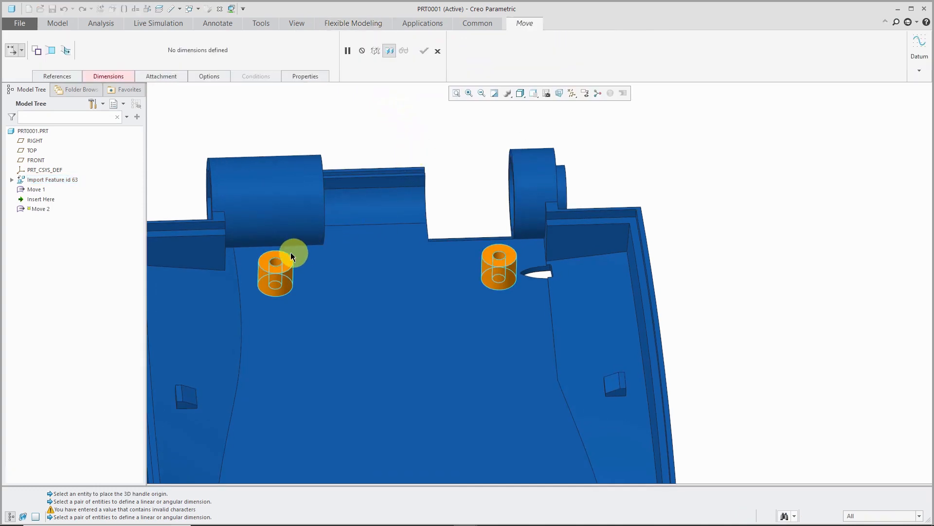
mouse_move(276, 264)
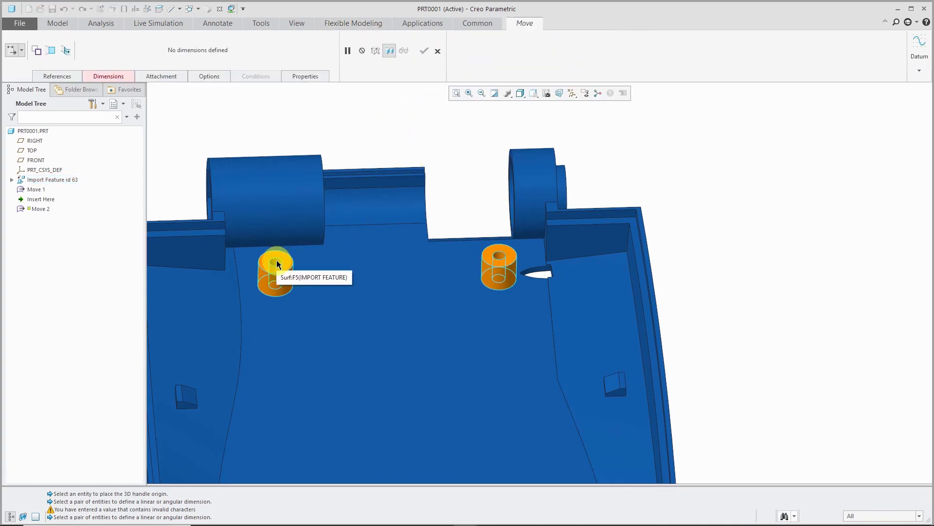
mouse_move(792, 163)
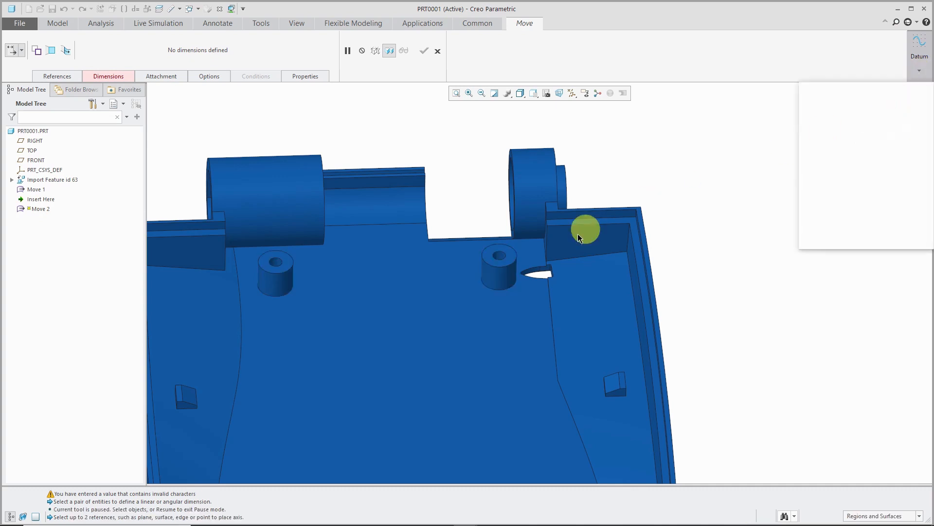
click(278, 265)
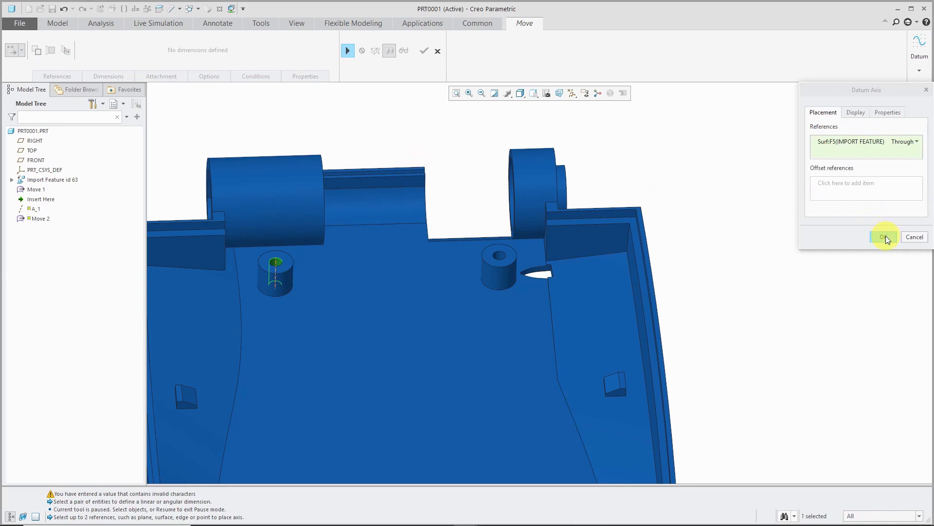
click(884, 237)
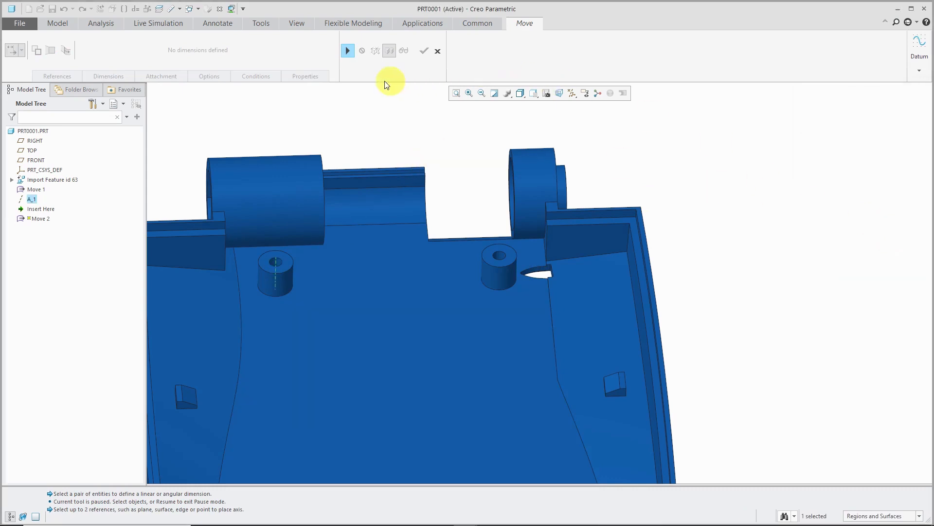
click(348, 49)
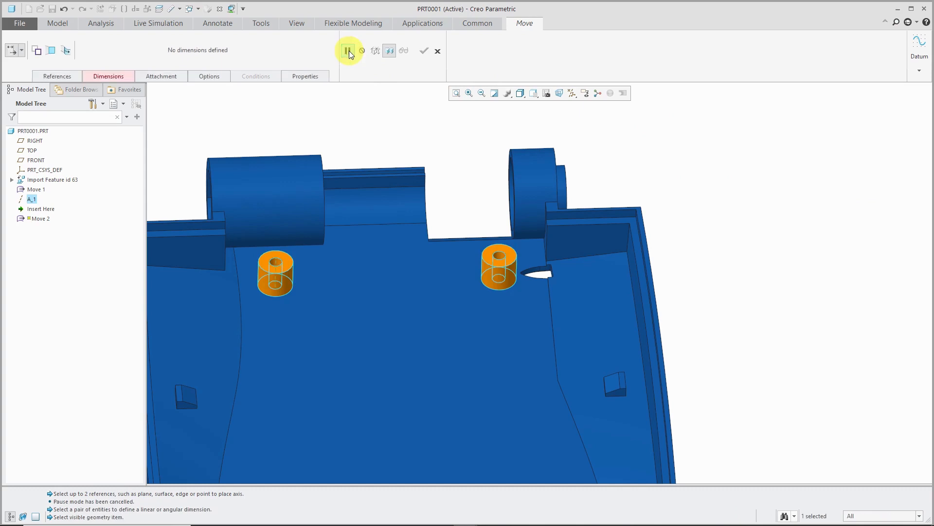
- Include axis A_1 in the move, dimension it 0.50 from the housing wall, and complete the move
click(56, 76)
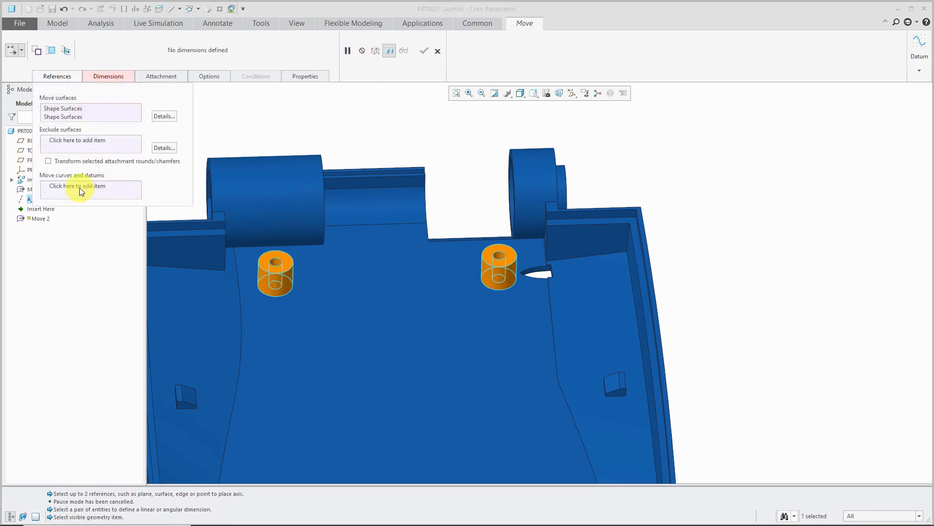
click(90, 185)
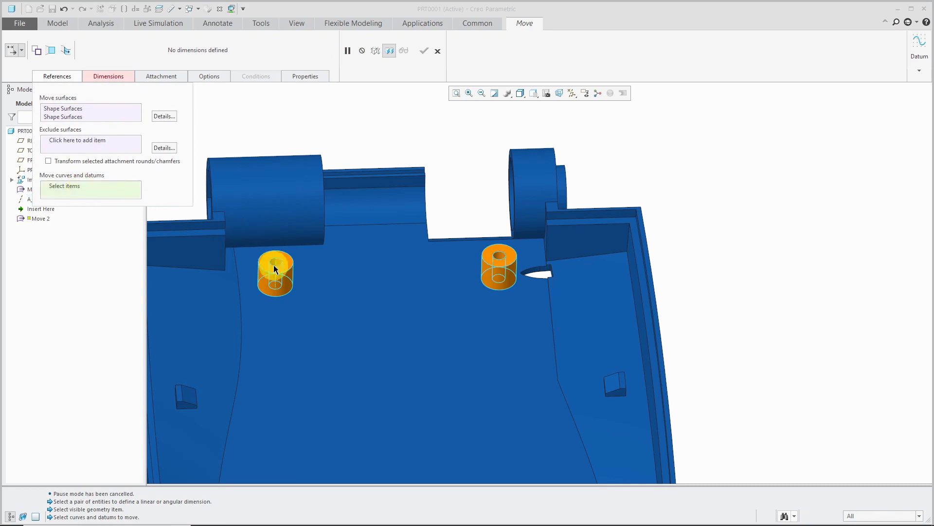
click(276, 273)
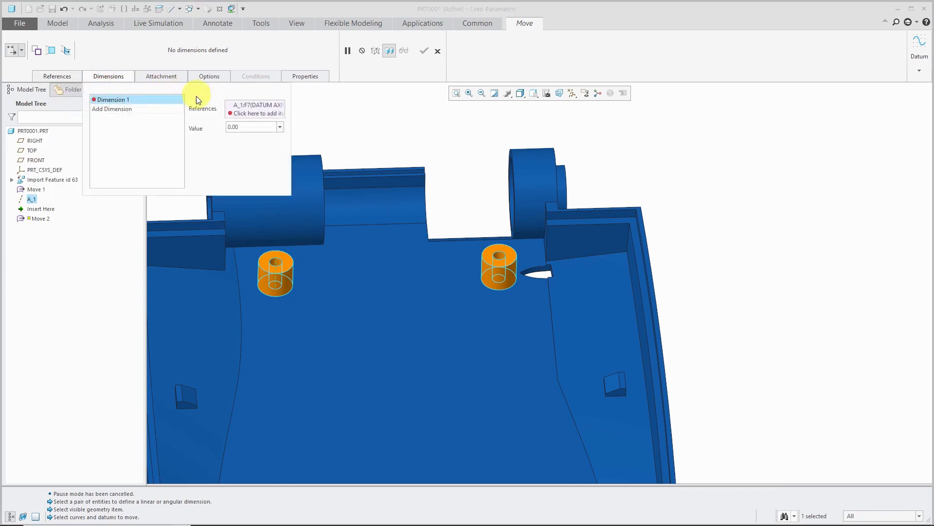
mouse_move(256, 110)
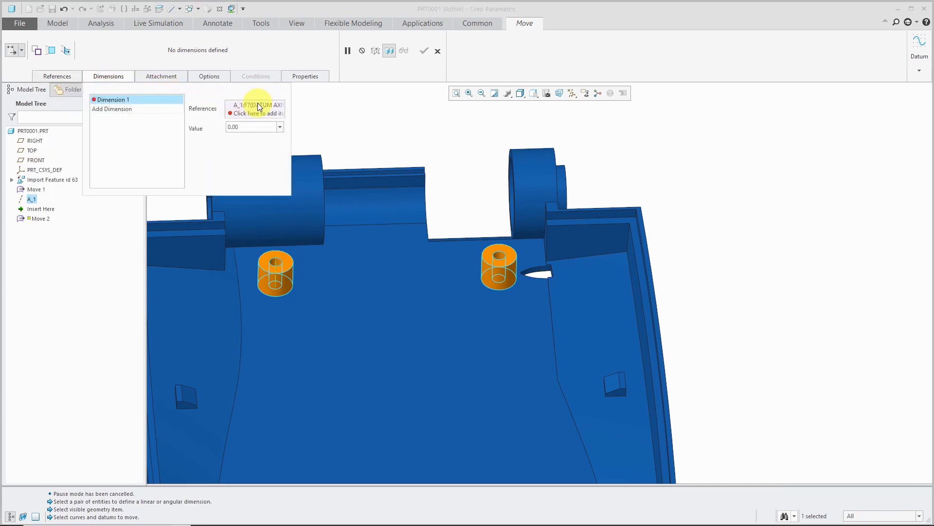
mouse_move(256, 106)
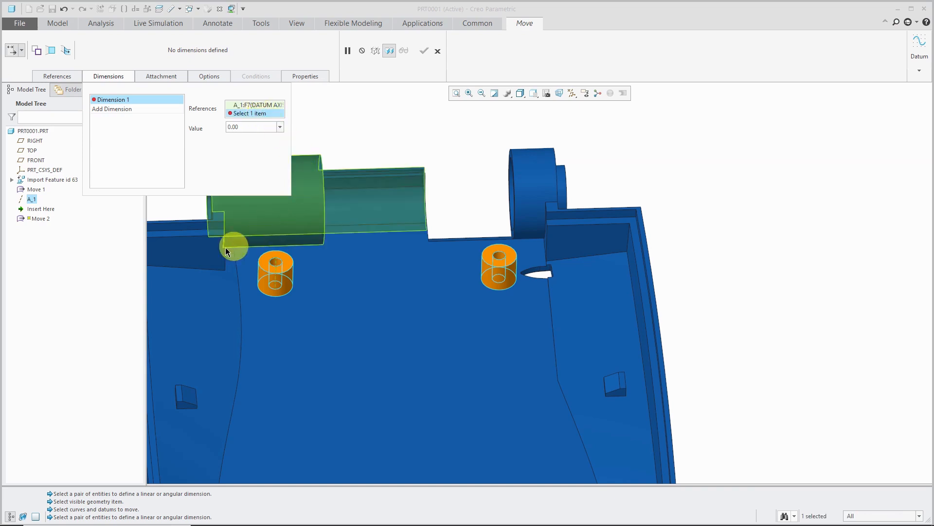
click(410, 190)
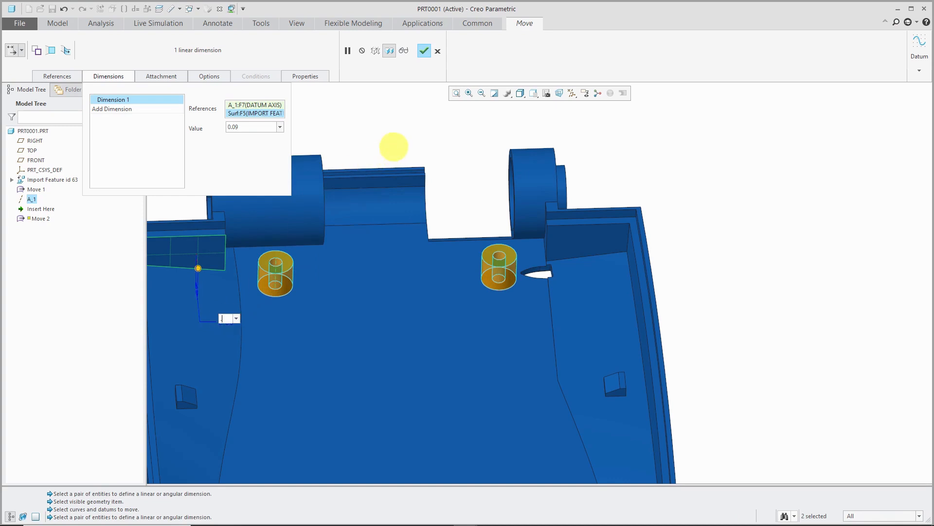
text(0.50)
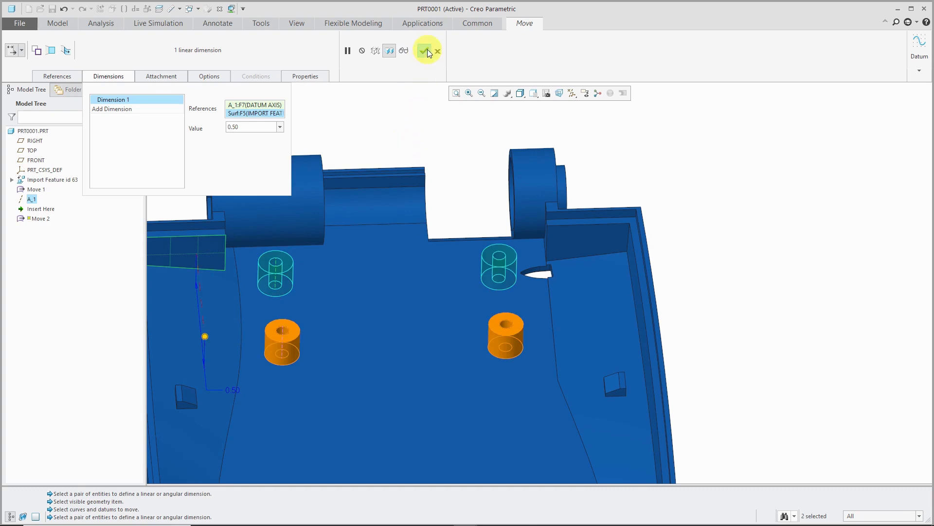
click(426, 51)
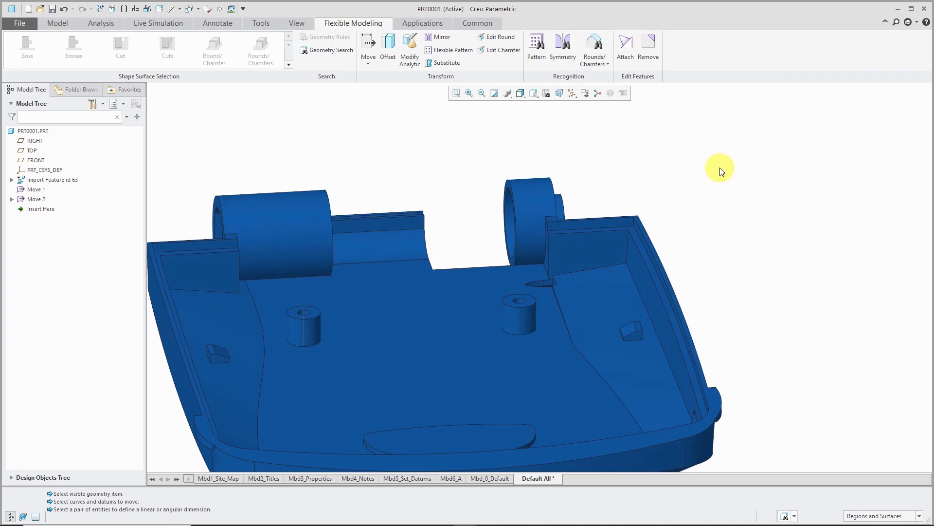
mouse_move(562, 48)
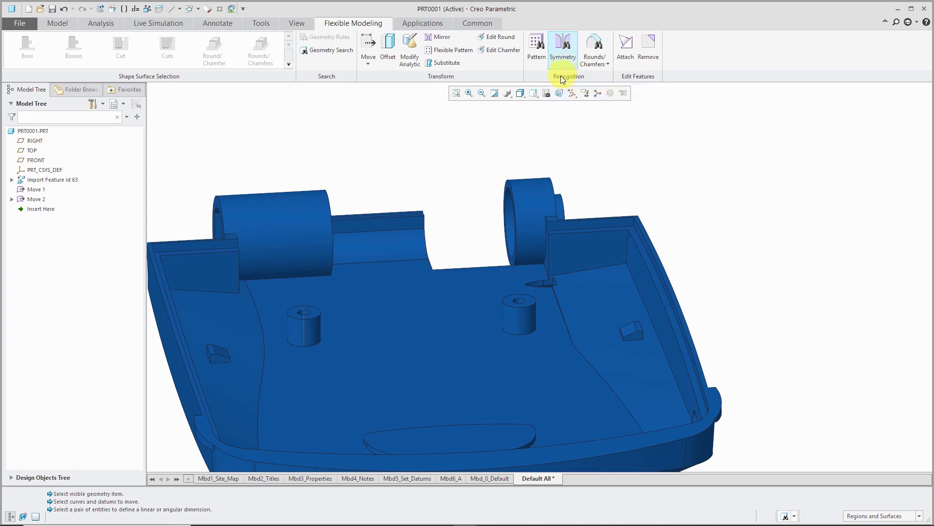
- Display datum planes and set up Symmetry Recognition of the left tab about the RIGHT plane
click(575, 93)
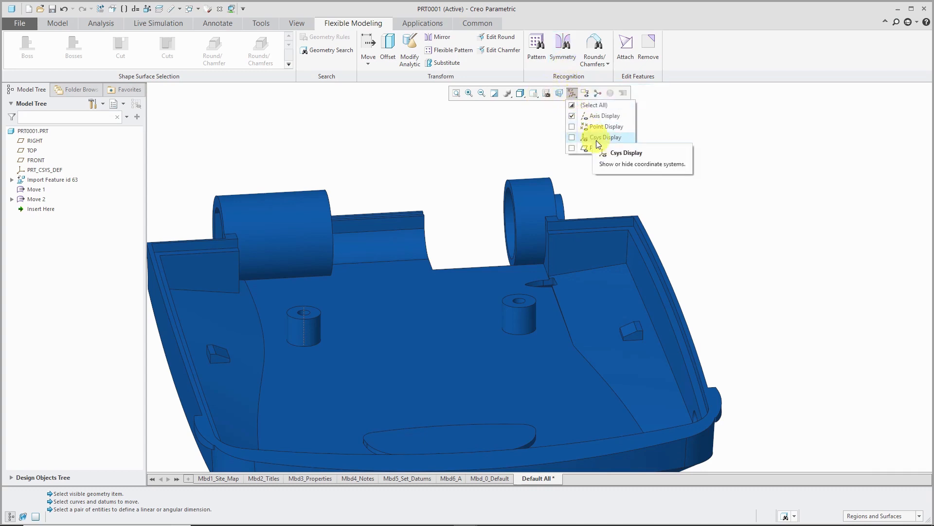
click(572, 148)
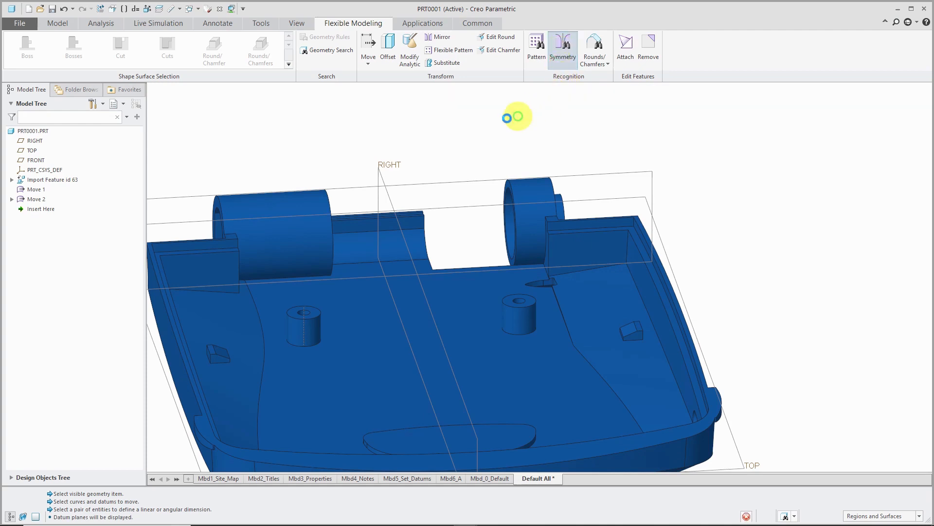
click(562, 48)
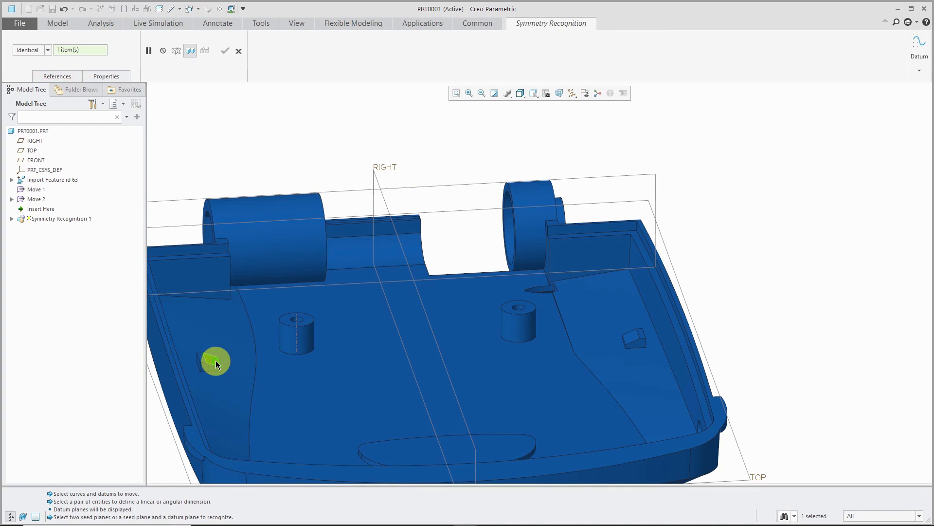
mouse_move(387, 174)
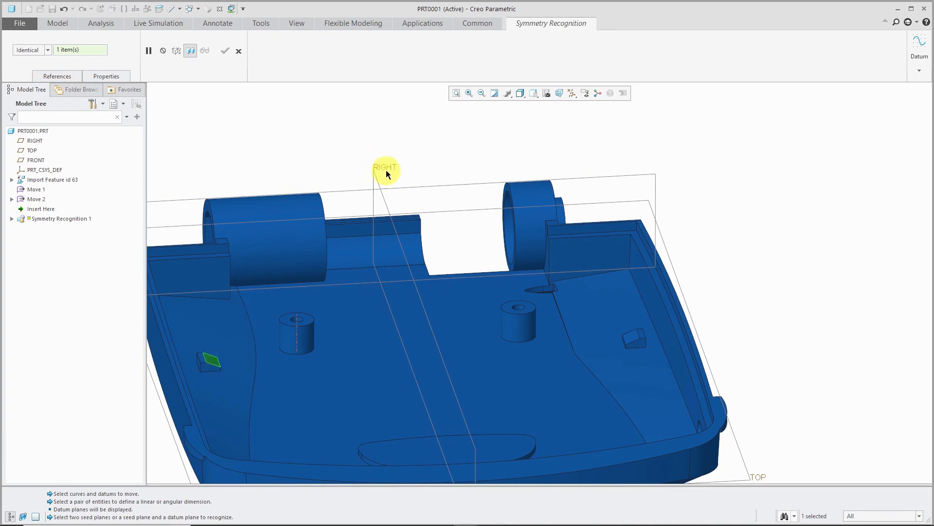
click(386, 168)
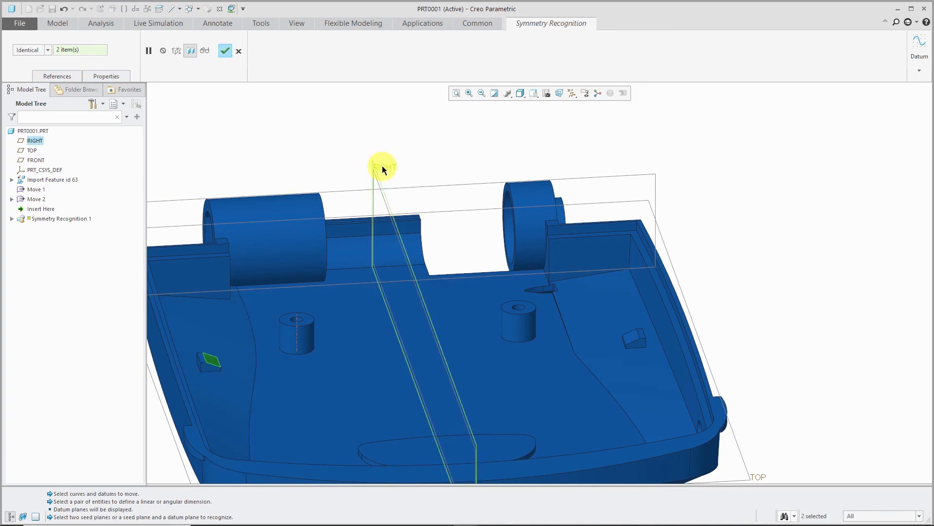
mouse_move(173, 133)
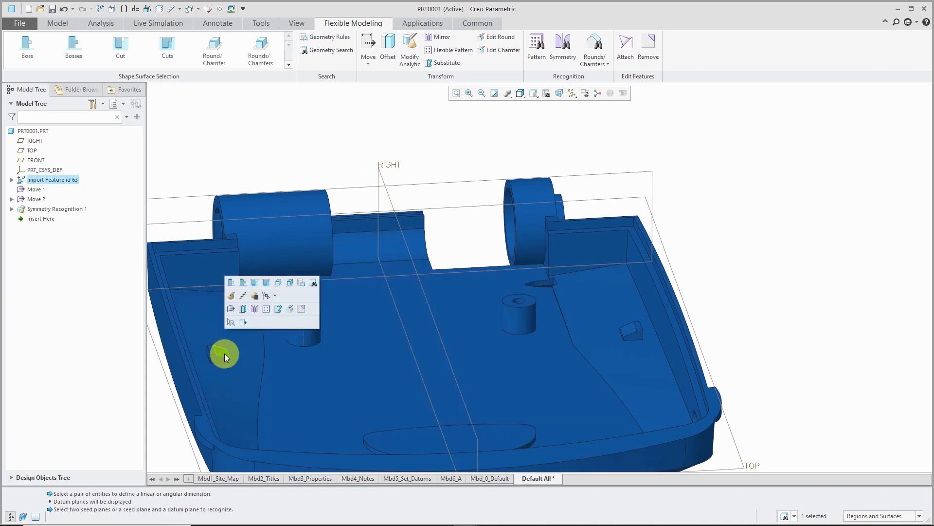
mouse_move(232, 282)
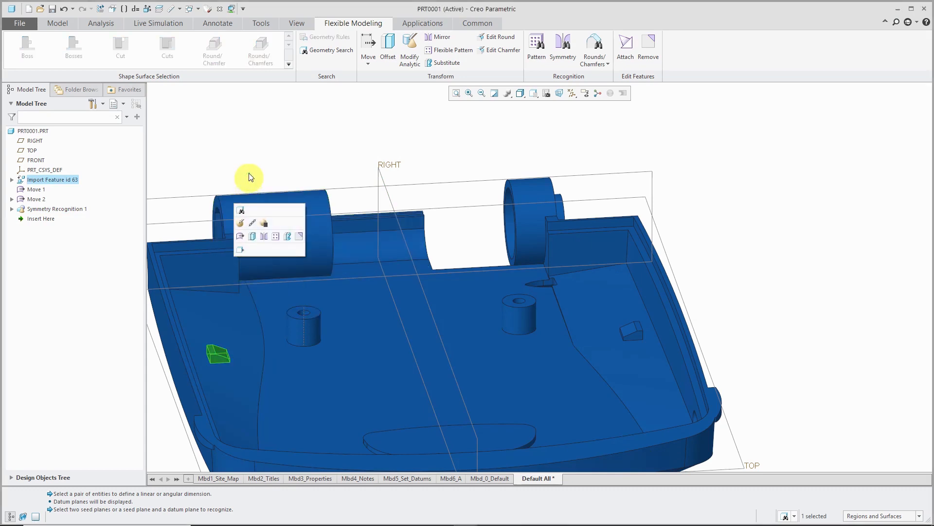
mouse_move(253, 150)
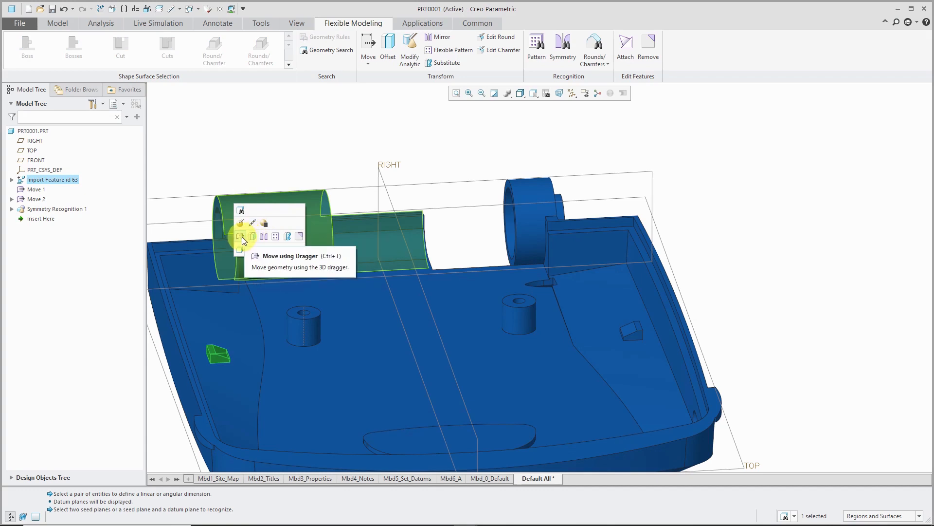
- Begin moving the left tab by a dimension from the RIGHT plane, currently 0.81
click(243, 236)
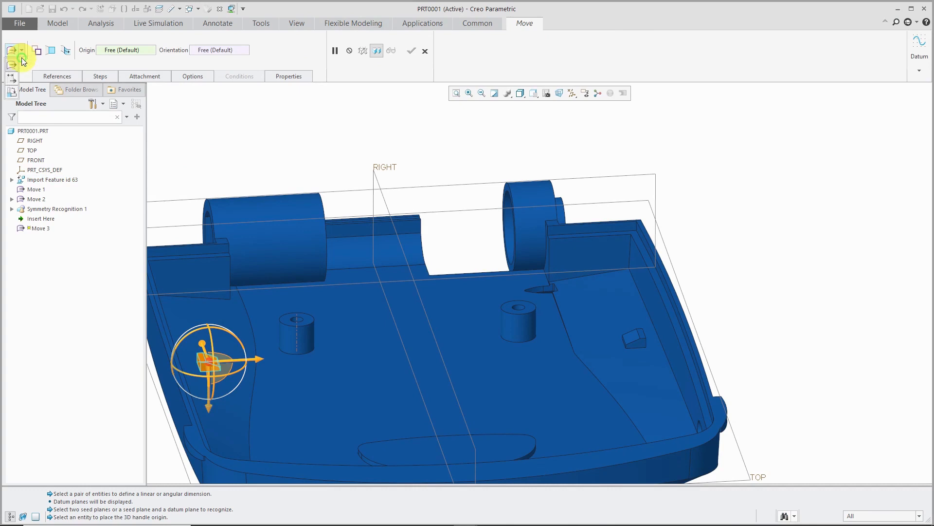
click(108, 76)
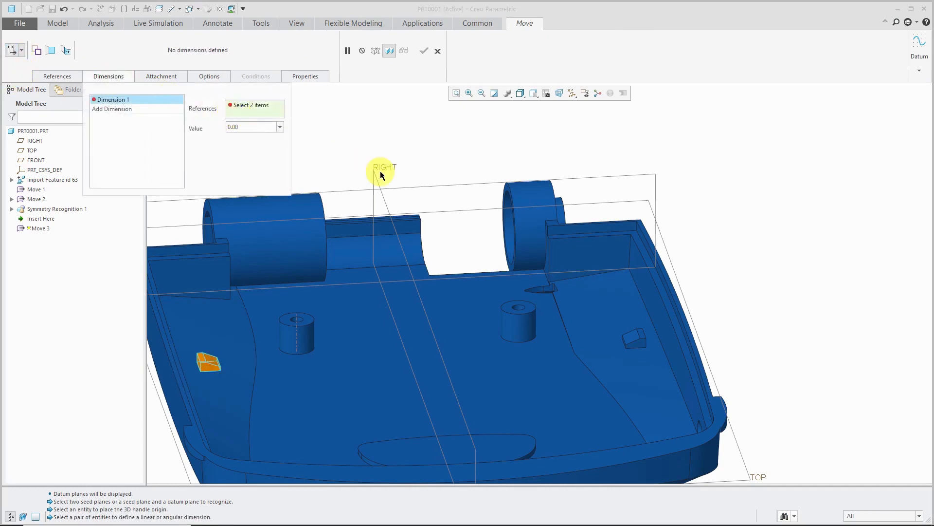
click(394, 169)
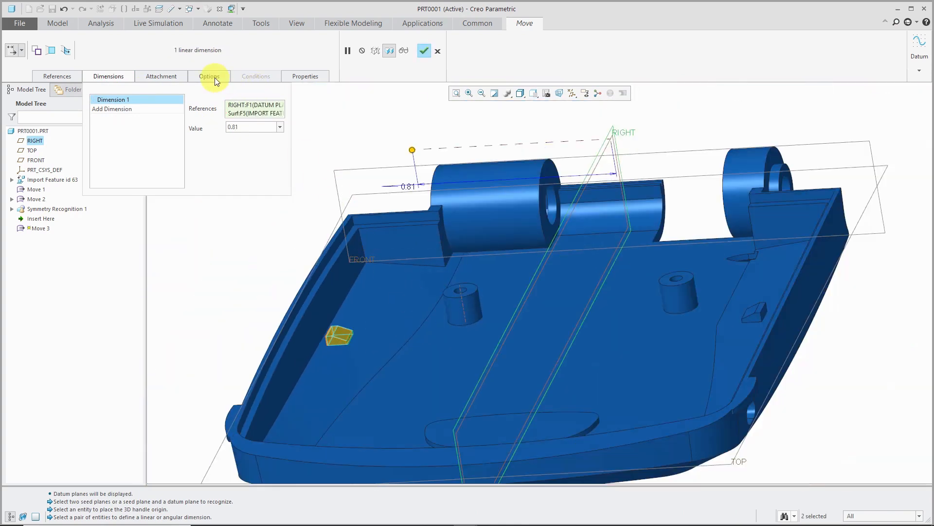
- Propagate the tab move through Symmetry Recognition 1 with the dimension at 0.90
click(209, 76)
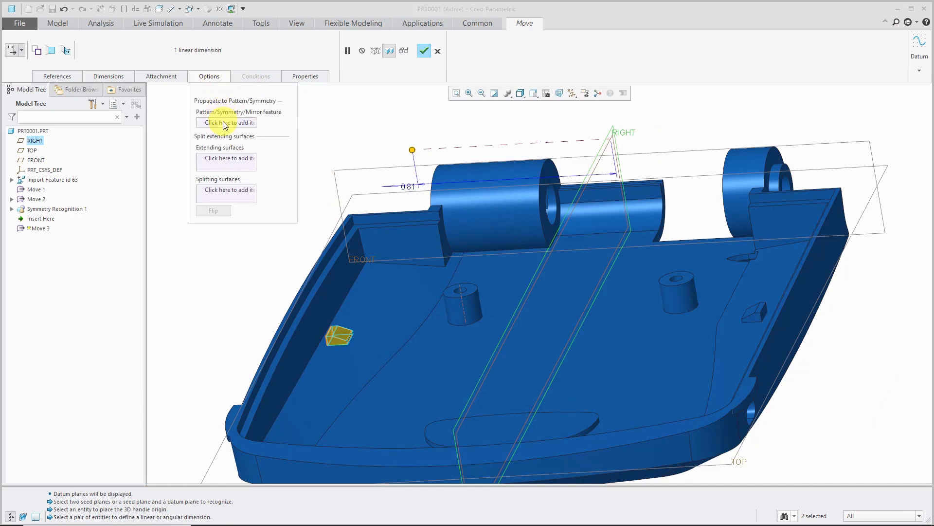
mouse_move(224, 123)
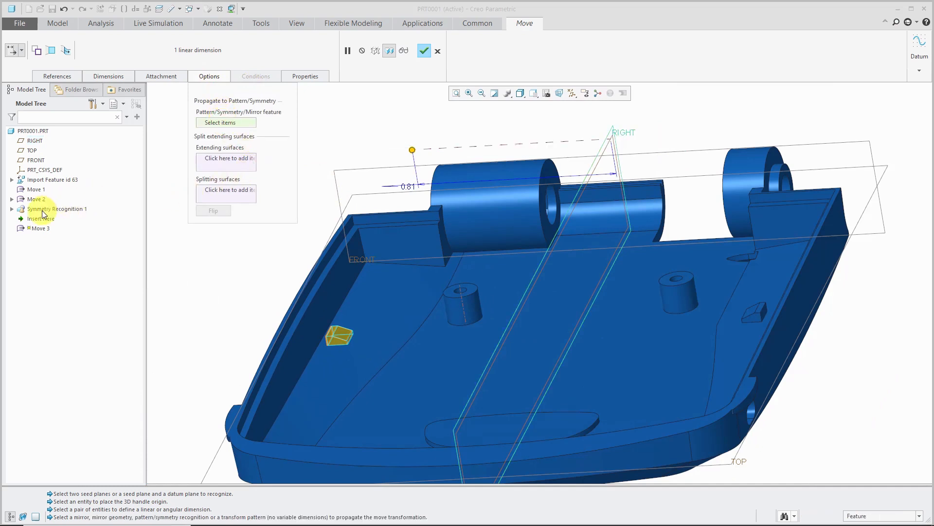
click(57, 209)
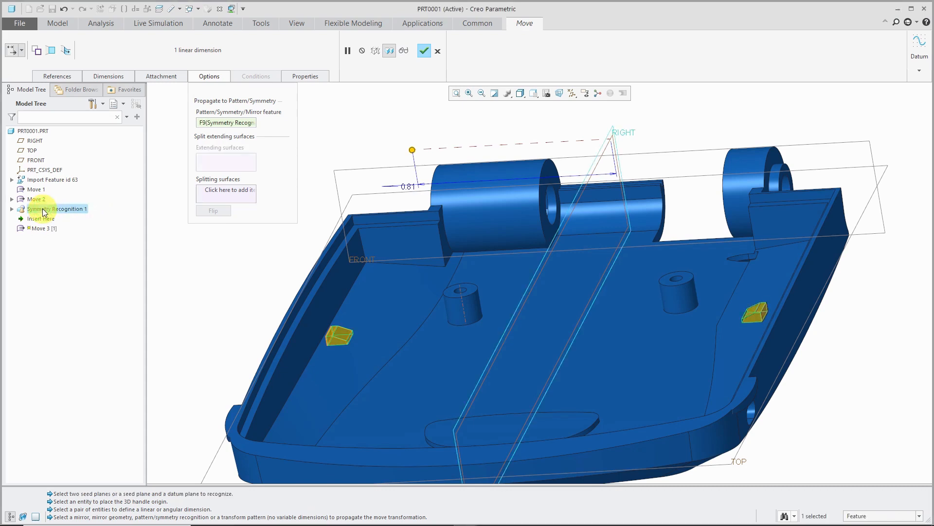
mouse_move(218, 274)
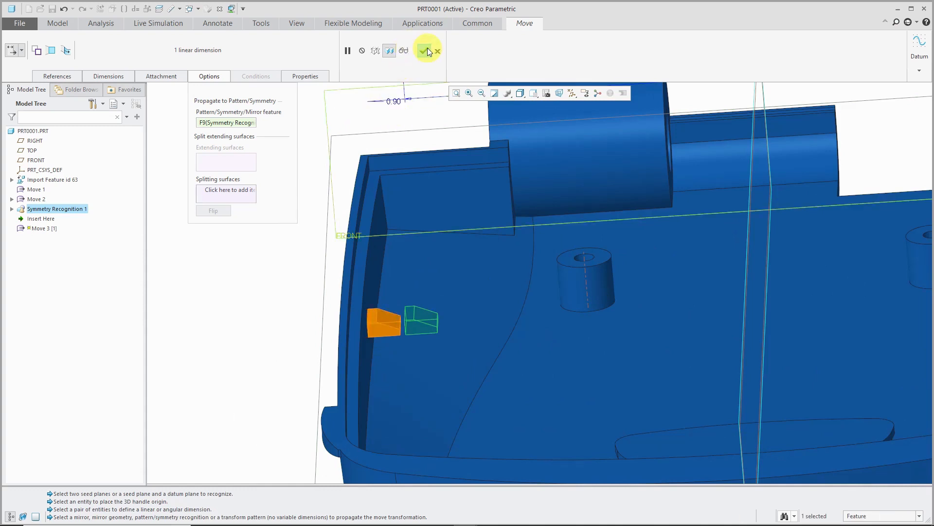
- Complete the propagated move of both symmetric tabs, then reopen the datum display list
click(424, 50)
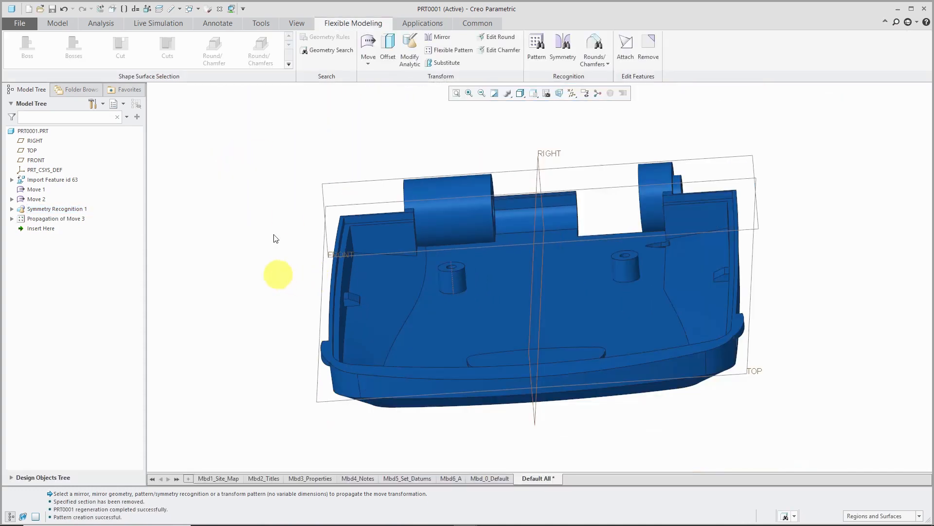
click(578, 94)
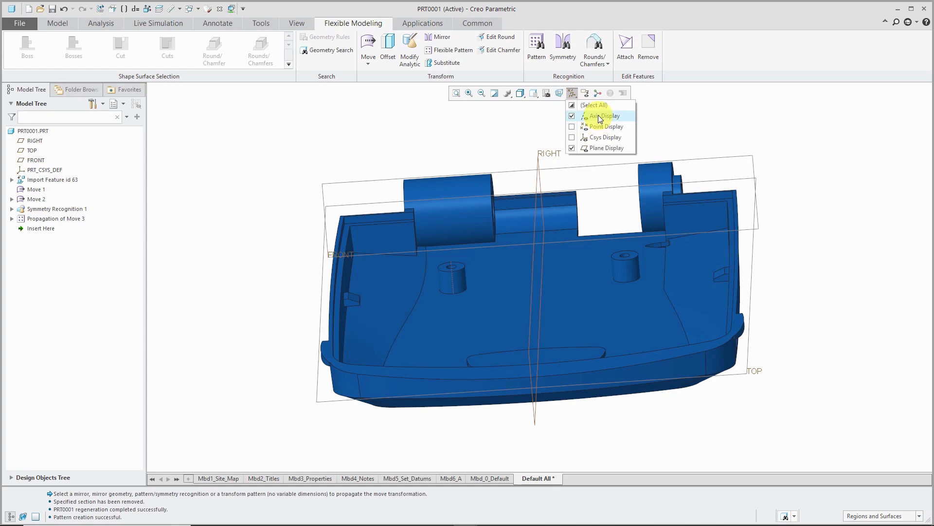